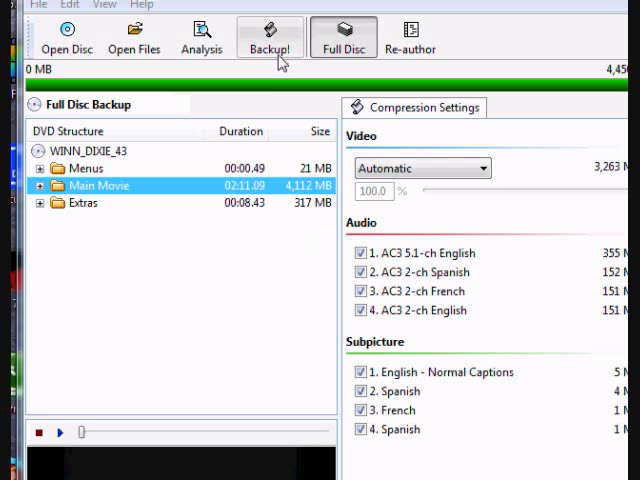
Step: Back up WINN_DIXIE_43 to an ISO image, accepting the USA, Canada region
{"action": "left_click", "coordinate": [269, 37]}
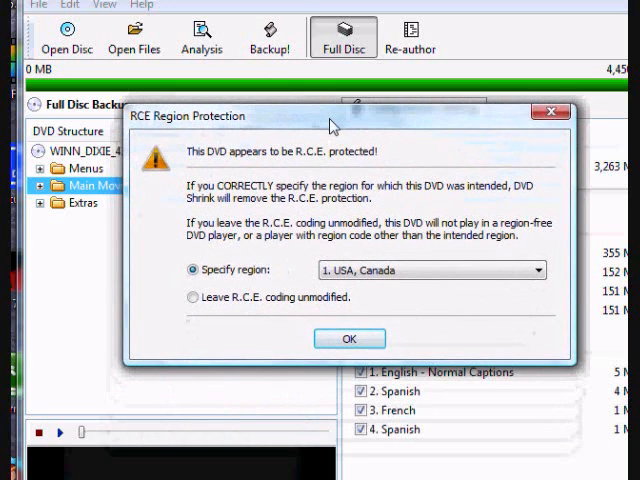
{"action": "mouse_move", "coordinate": [518, 145]}
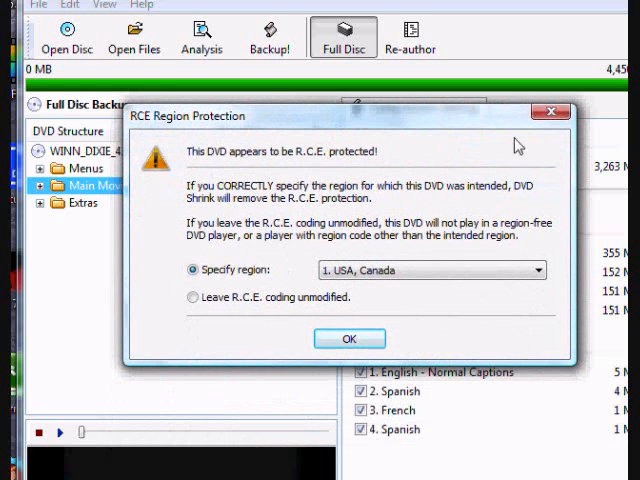
{"action": "left_click", "coordinate": [349, 338]}
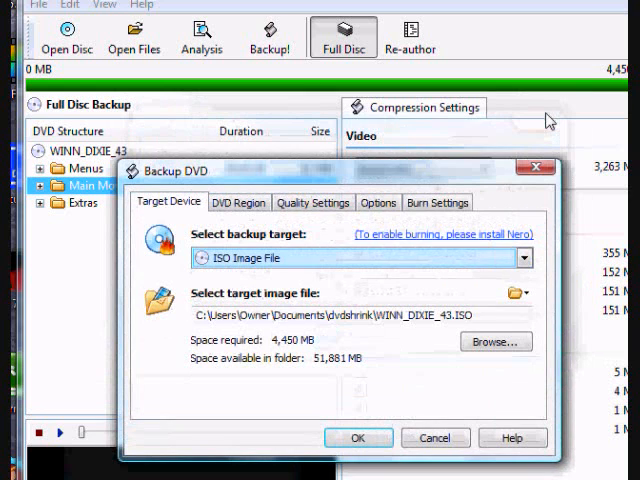
{"action": "mouse_move", "coordinate": [357, 437]}
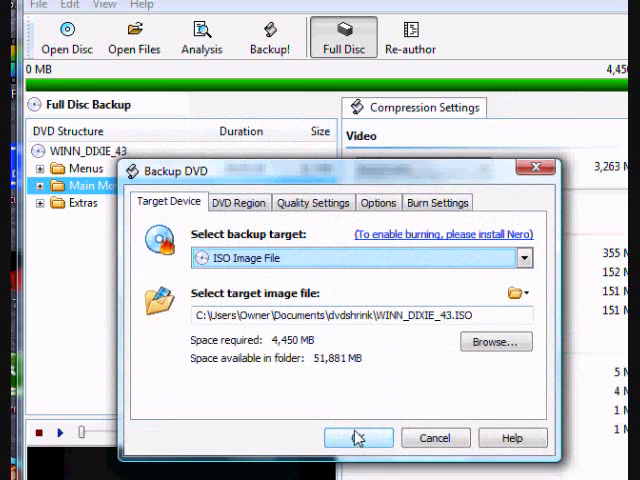
{"action": "left_click", "coordinate": [357, 437]}
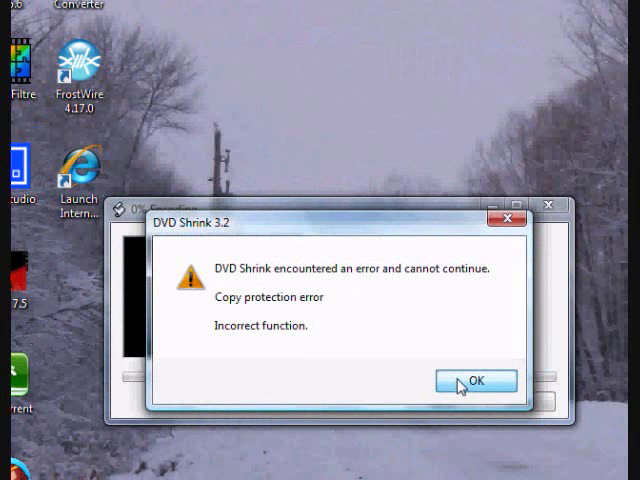
{"action": "left_click", "coordinate": [474, 380]}
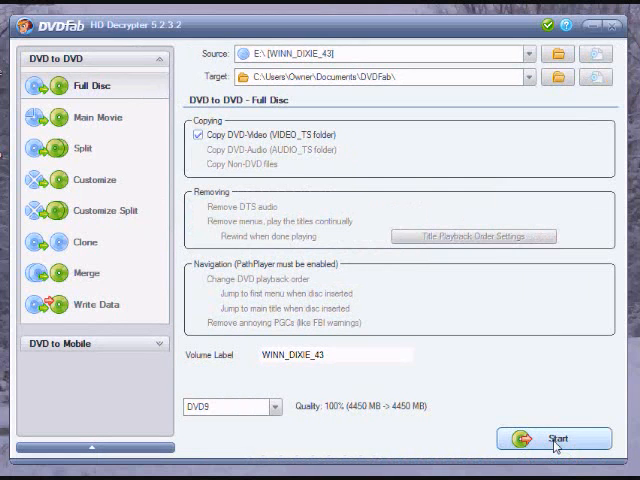
Step: Copy the full WINN_DIXIE_43 disc to a folder with DVDFab and finish the job
{"action": "left_click", "coordinate": [553, 438]}
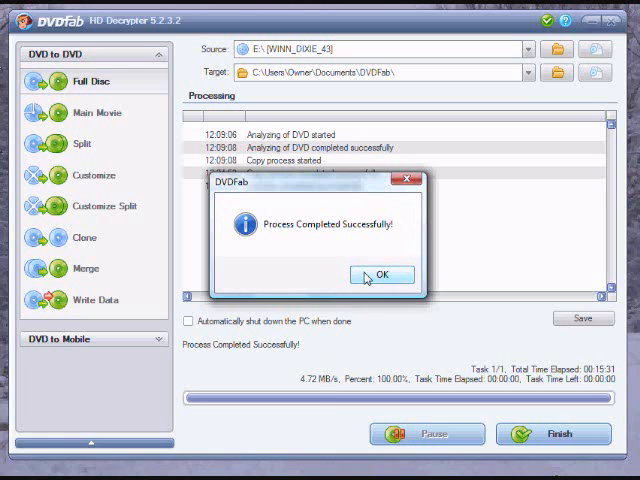
{"action": "left_click", "coordinate": [380, 274]}
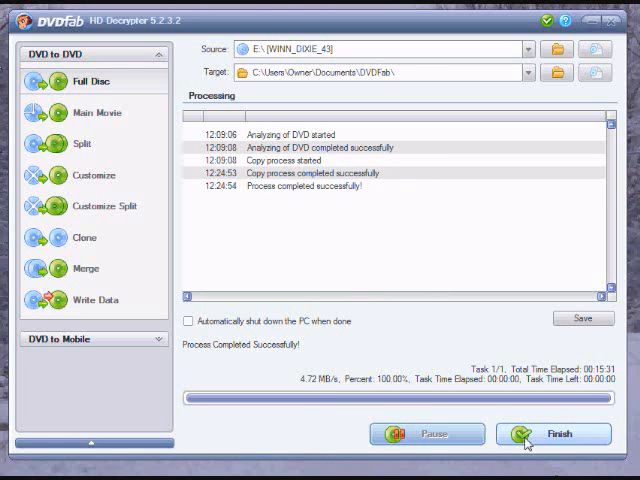
{"action": "left_click", "coordinate": [553, 434]}
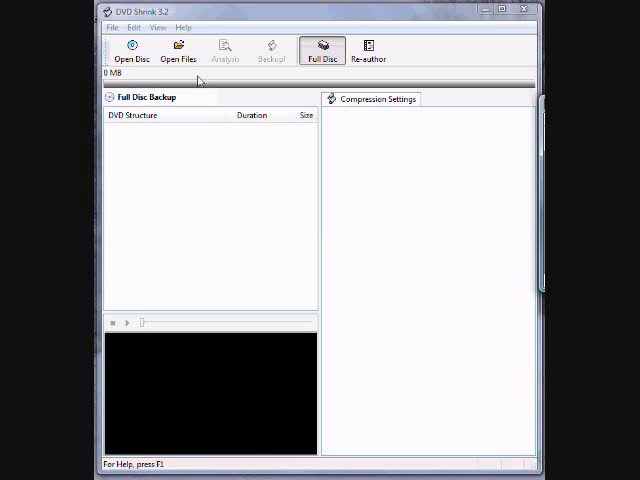
Step: Open Documents\DVDFab\FullDisc\WINN_DIXIE_43 as the DVD Shrink source folder
{"action": "left_click", "coordinate": [178, 50]}
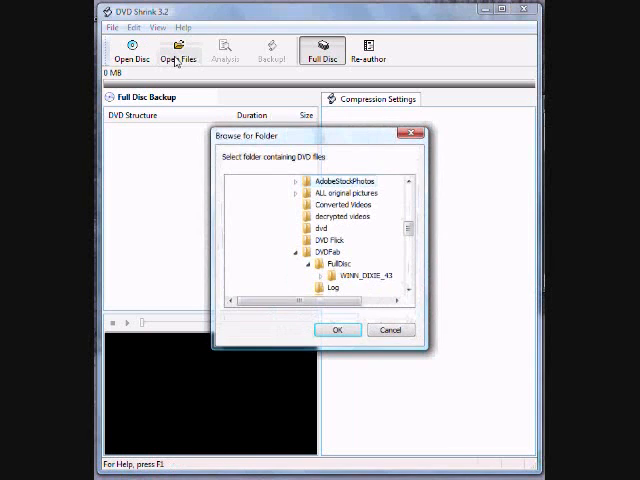
{"action": "scroll", "scroll_direction": "up", "scroll_amount": 3}
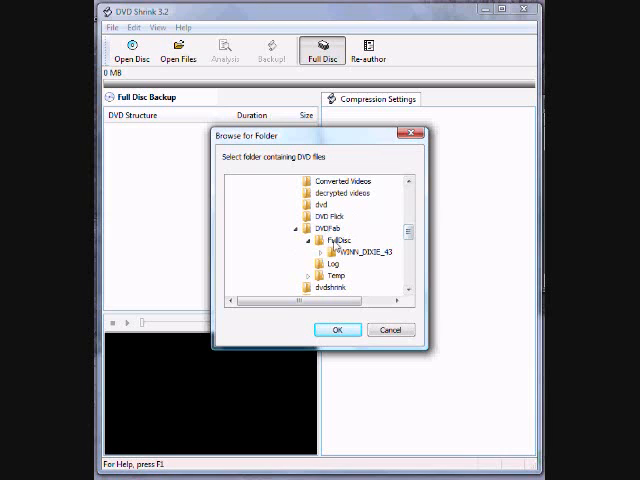
{"action": "left_click", "coordinate": [312, 251]}
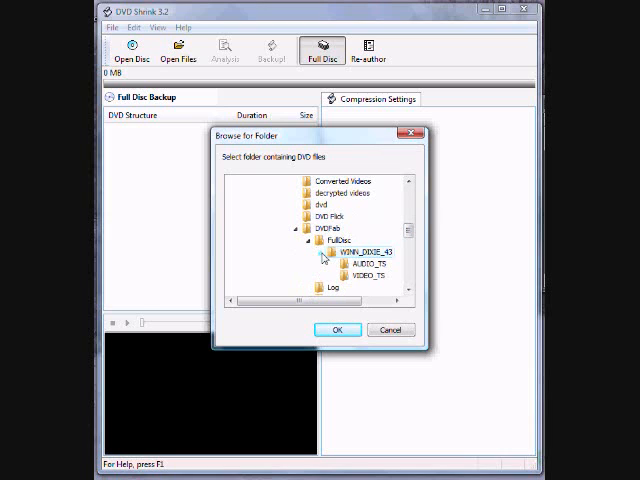
{"action": "left_click", "coordinate": [318, 251]}
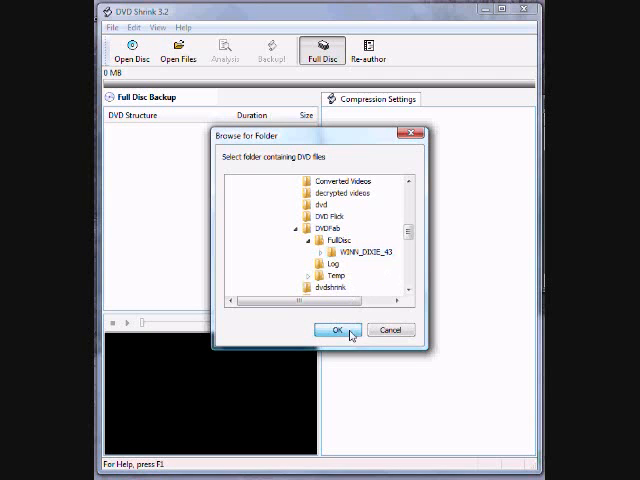
{"action": "left_click", "coordinate": [336, 330]}
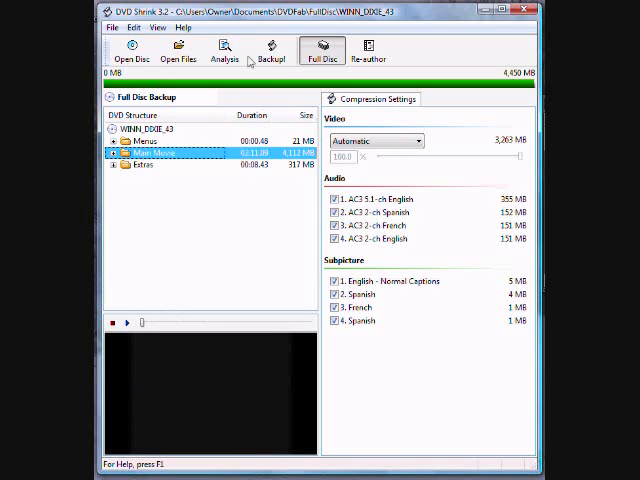
Step: Start backing up the decrypted WINN_DIXIE_43 to an ISO image file
{"action": "left_click", "coordinate": [270, 51]}
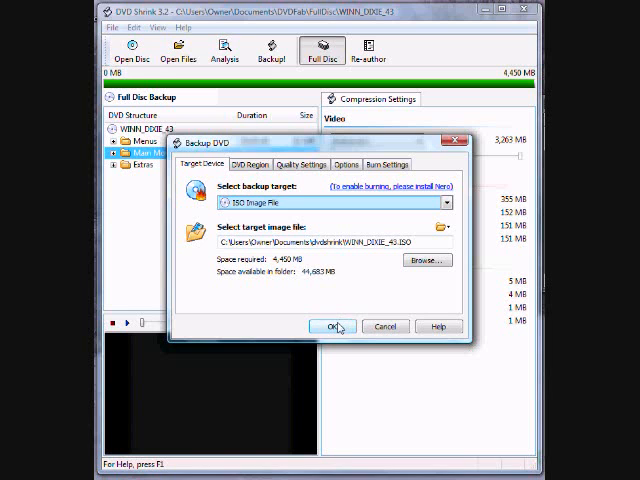
{"action": "left_click", "coordinate": [334, 326]}
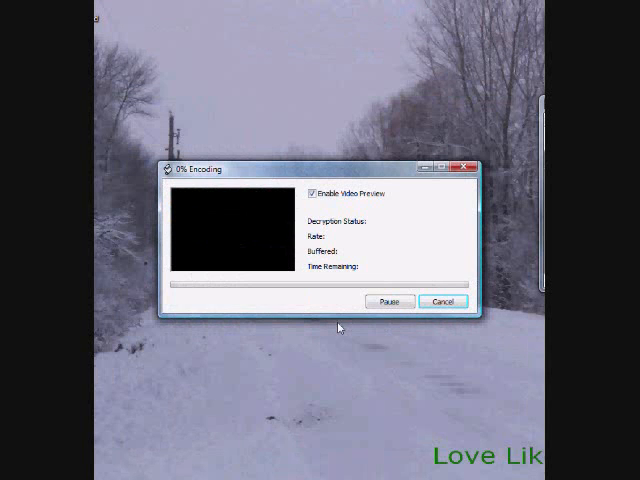